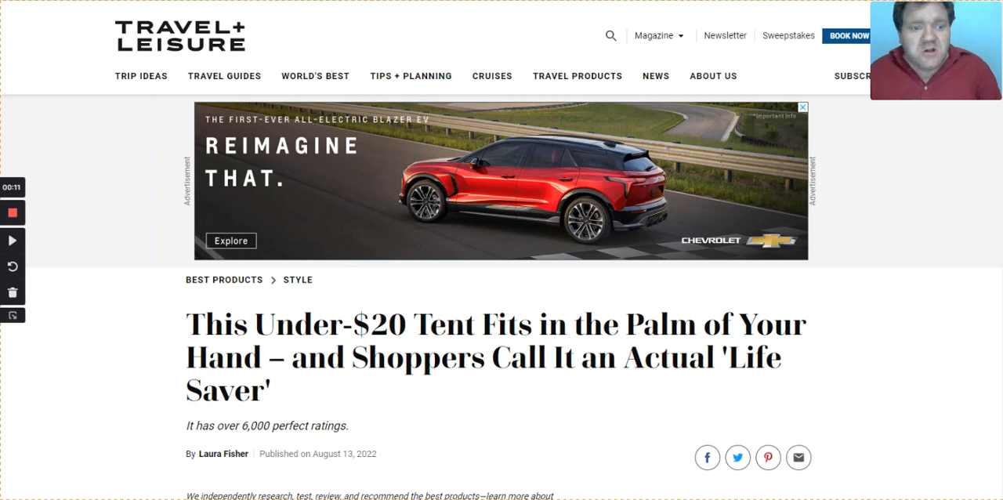
scroll(down, 3)
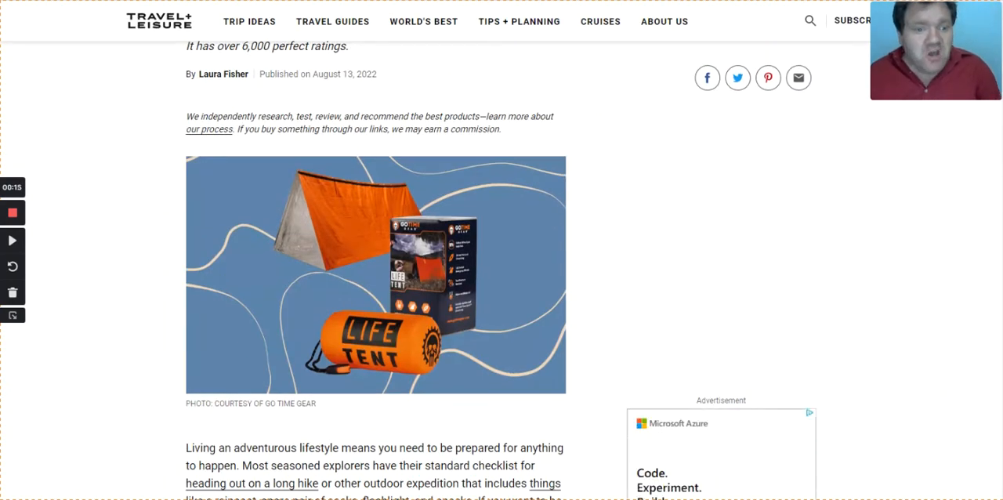
scroll(up, 3)
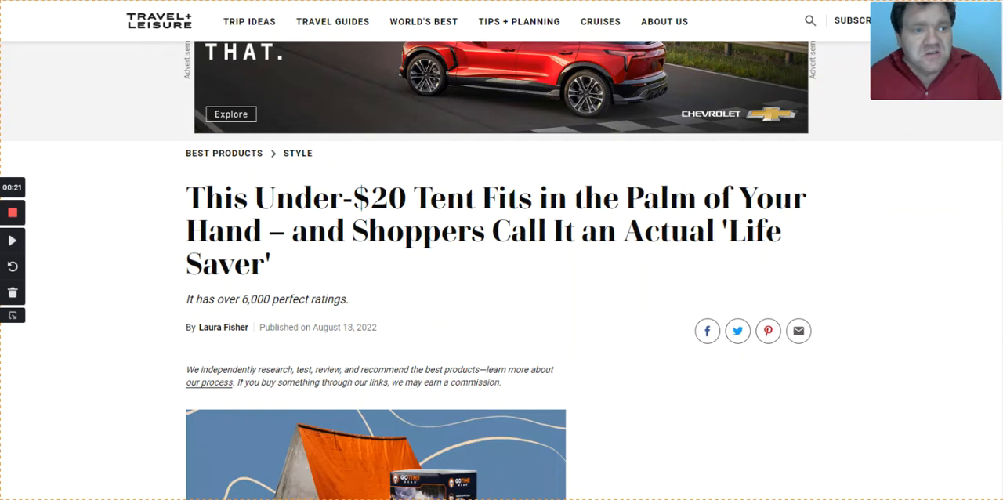
scroll(up, 3)
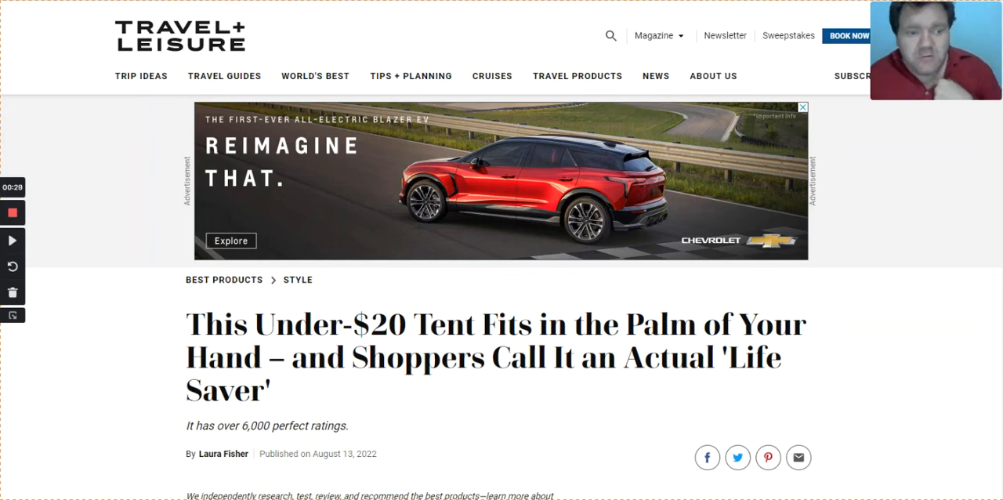
scroll(down, 3)
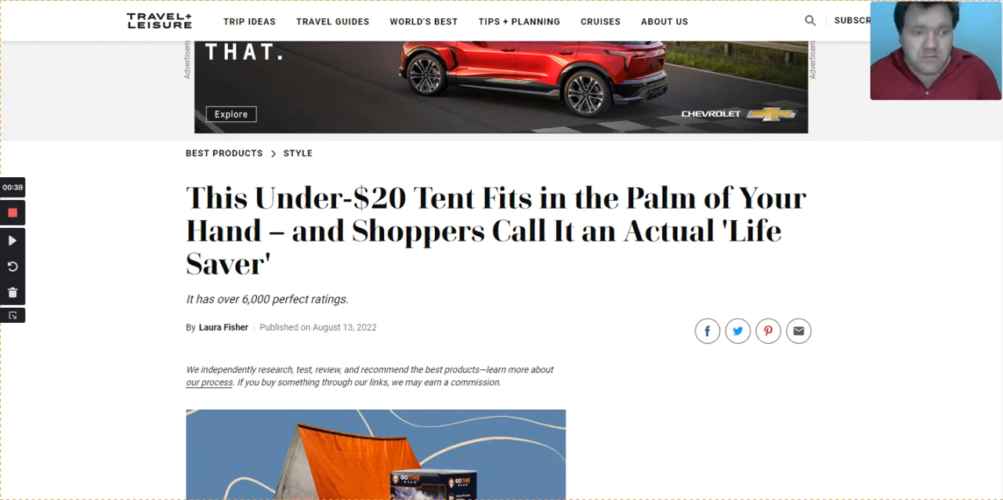
scroll(down, 3)
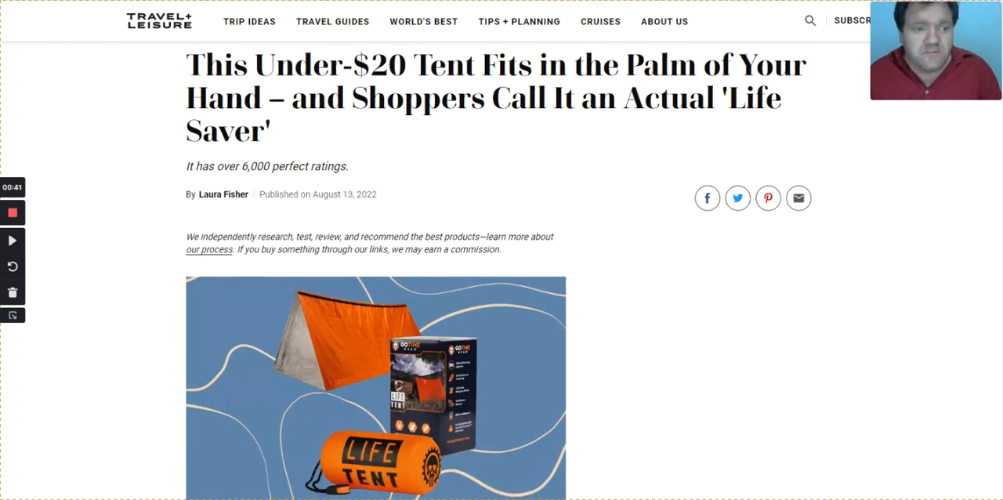
scroll(down, 3)
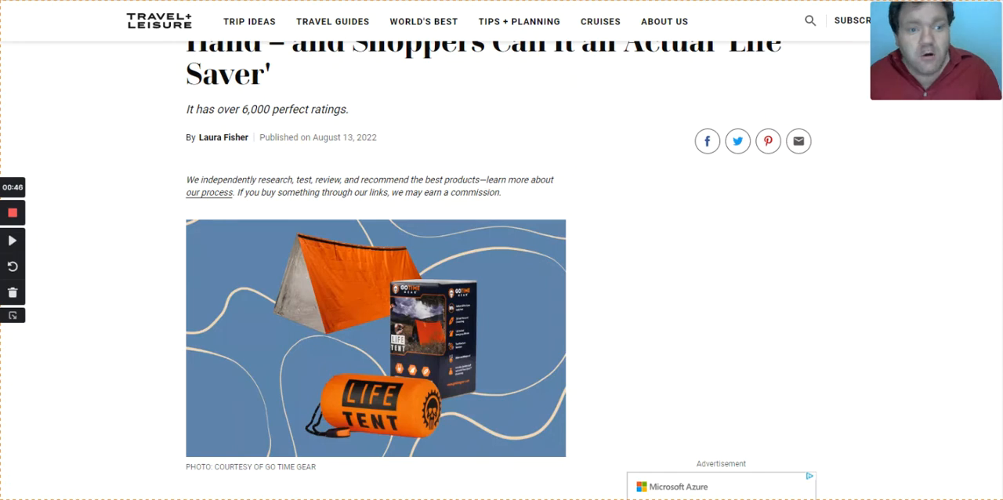
scroll(down, 3)
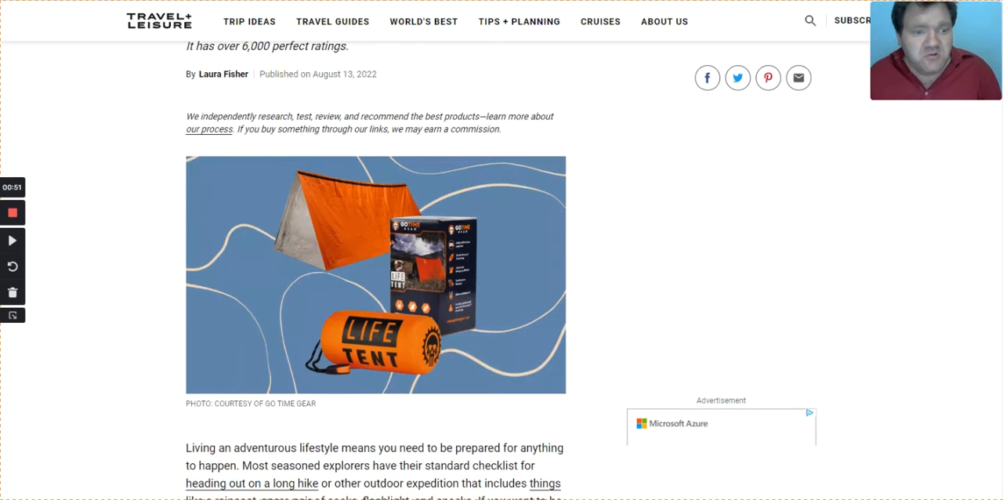
scroll(down, 3)
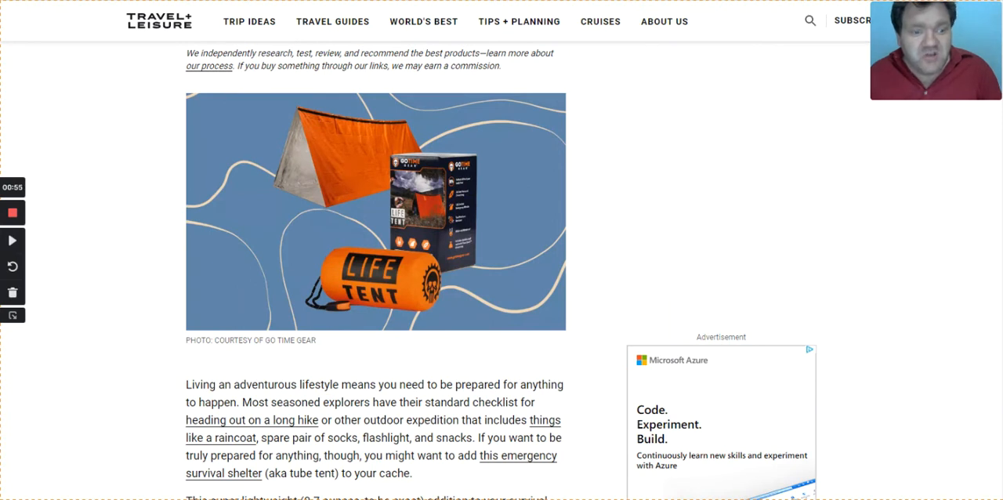
scroll(down, 3)
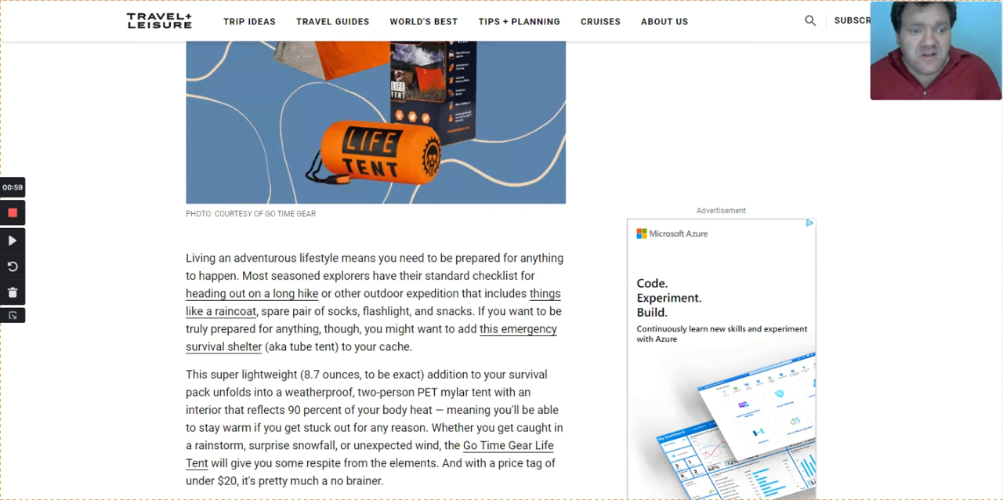
scroll(down, 3)
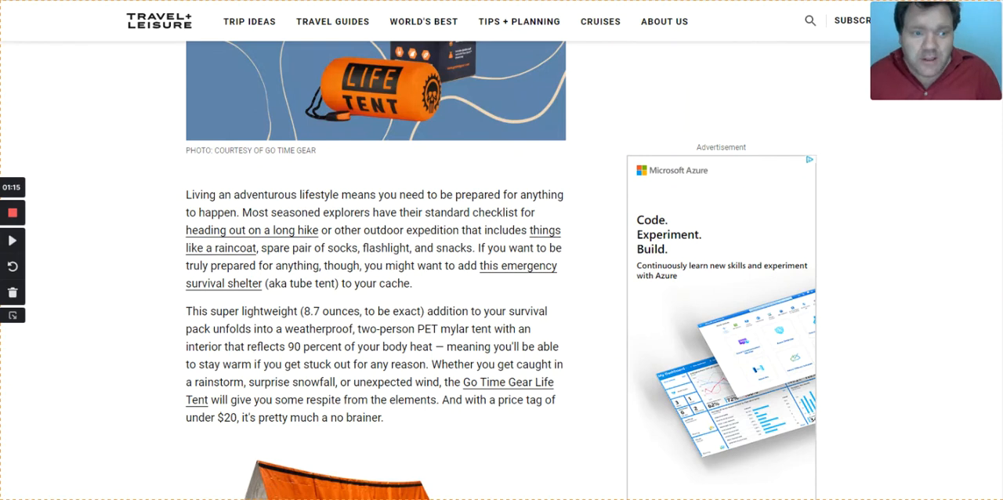
scroll(down, 3)
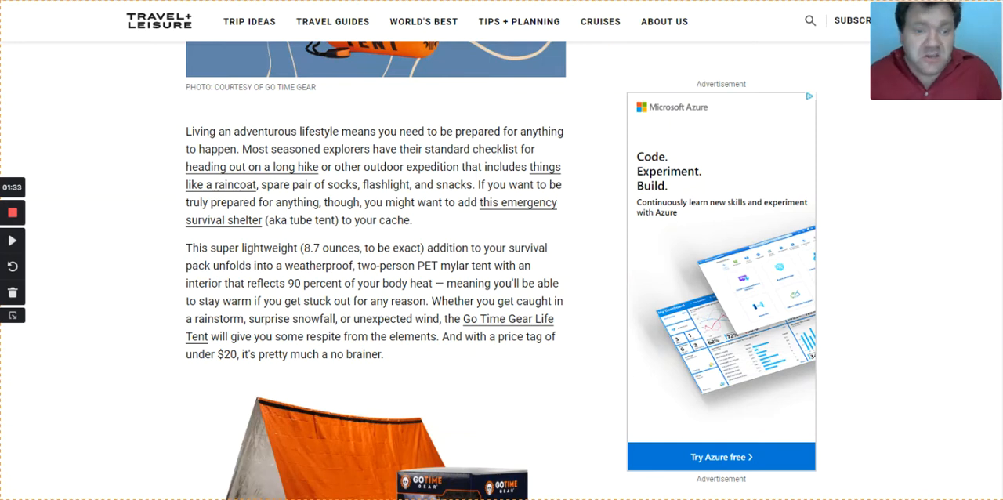
scroll(down, 3)
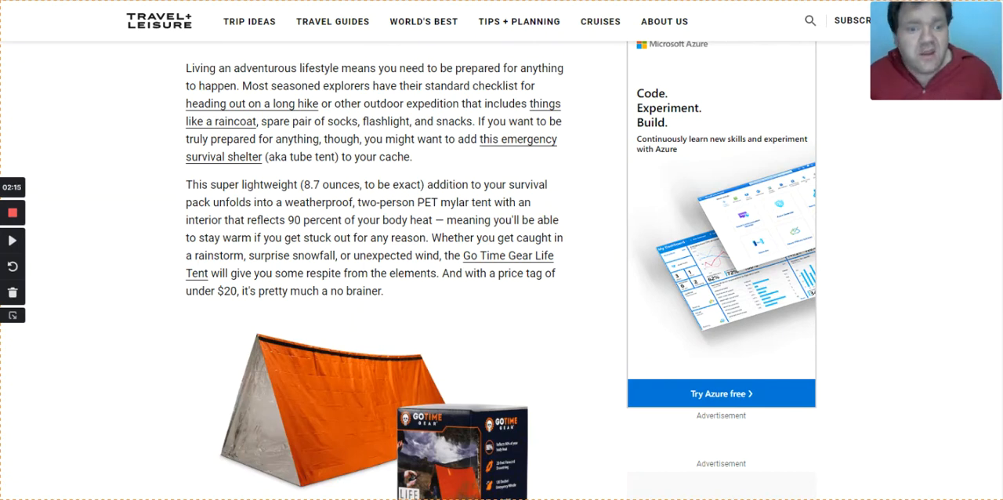
scroll(down, 3)
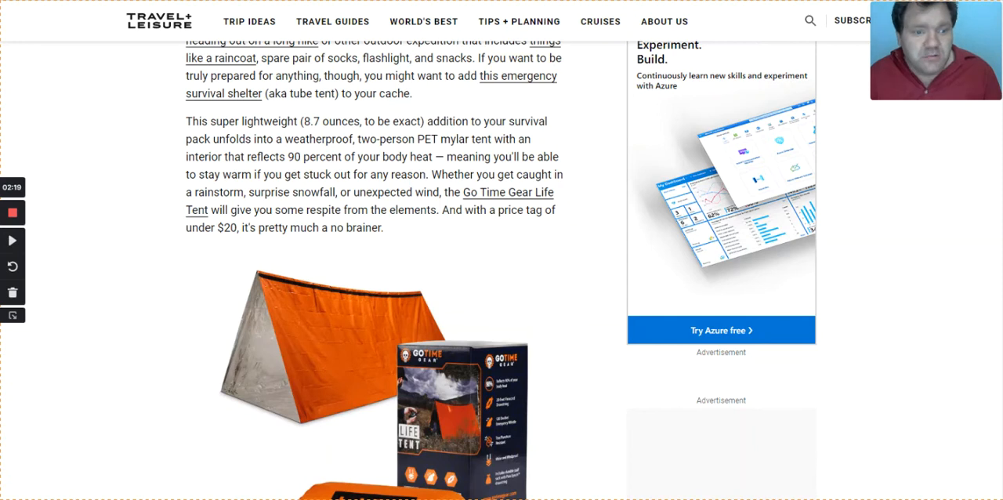
scroll(down, 3)
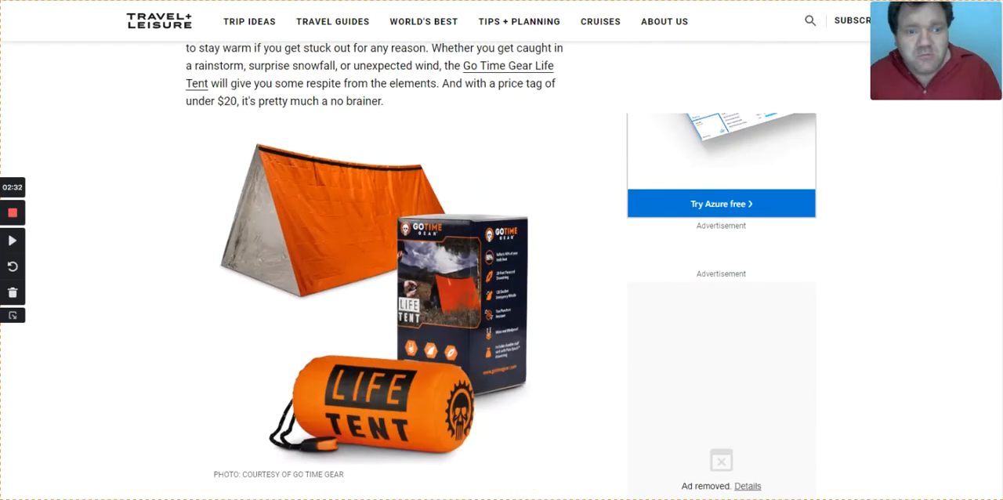
scroll(down, 3)
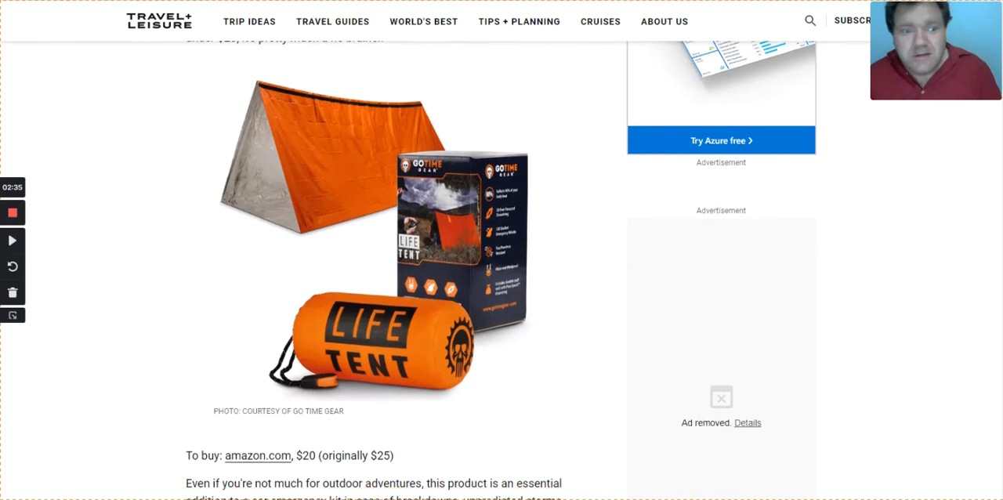
scroll(down, 3)
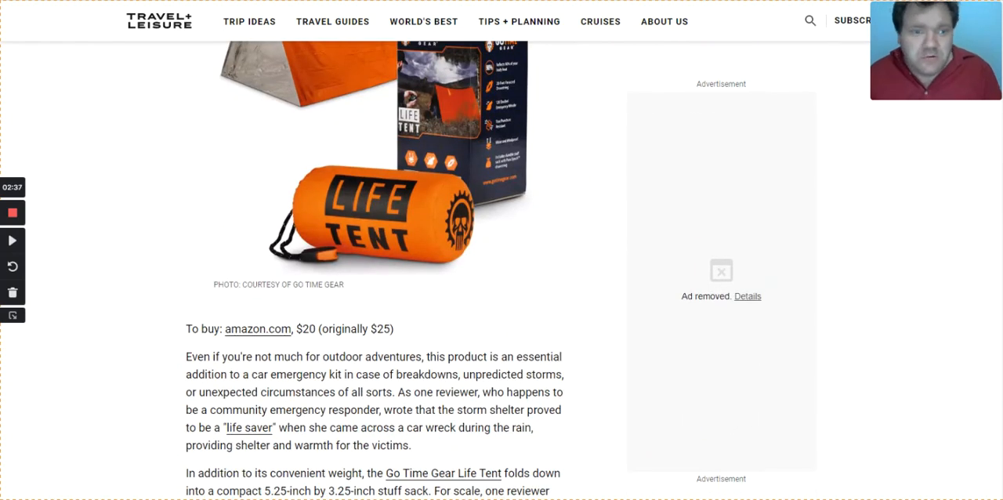
scroll(up, 3)
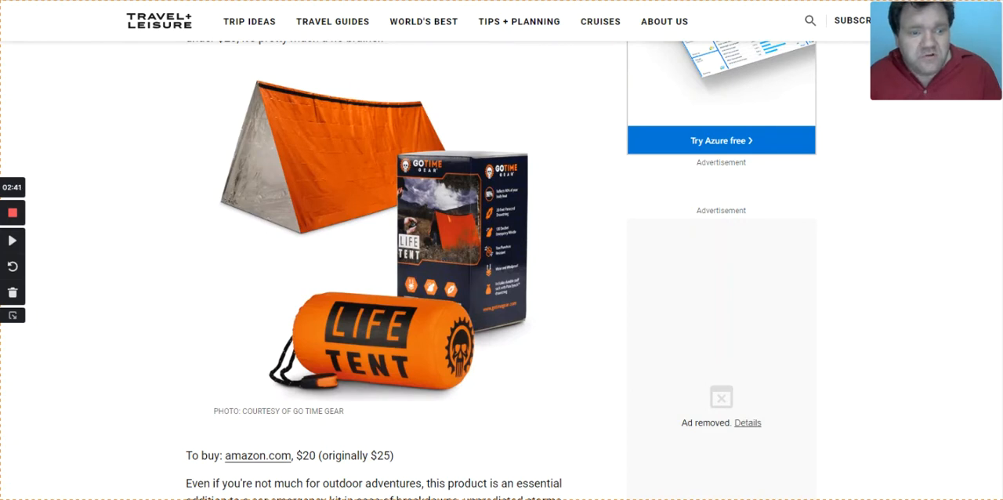
scroll(down, 3)
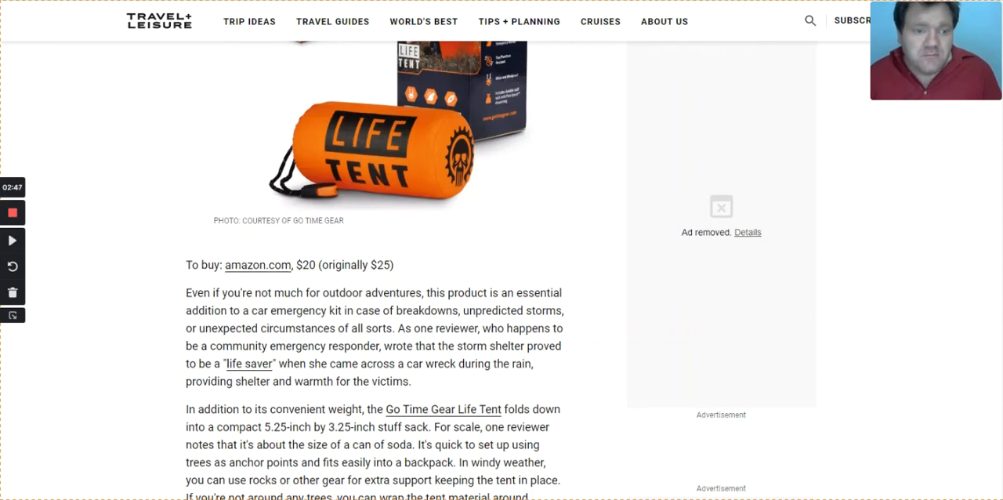
scroll(down, 3)
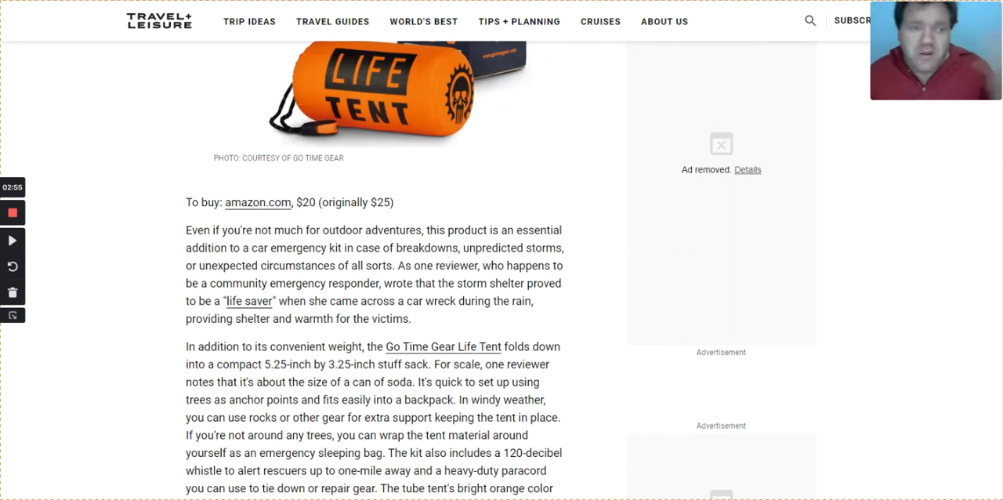
scroll(down, 3)
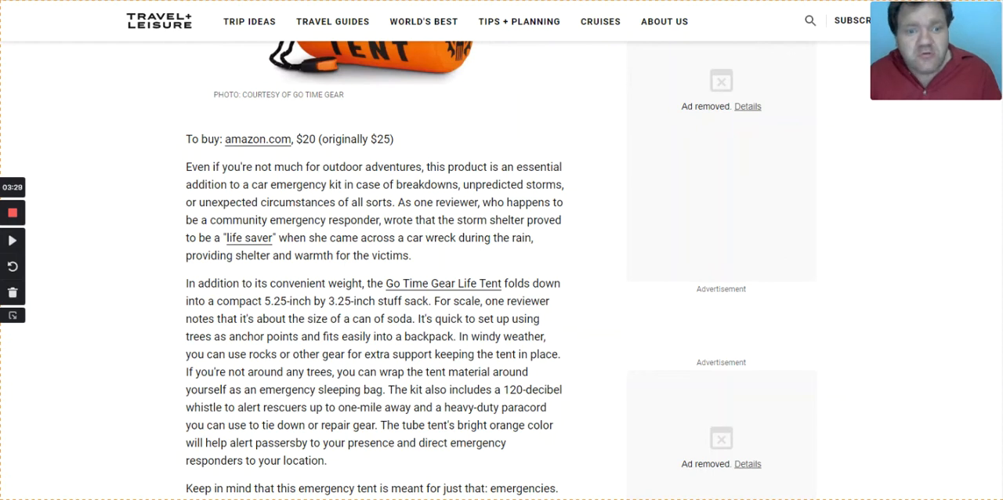
scroll(down, 3)
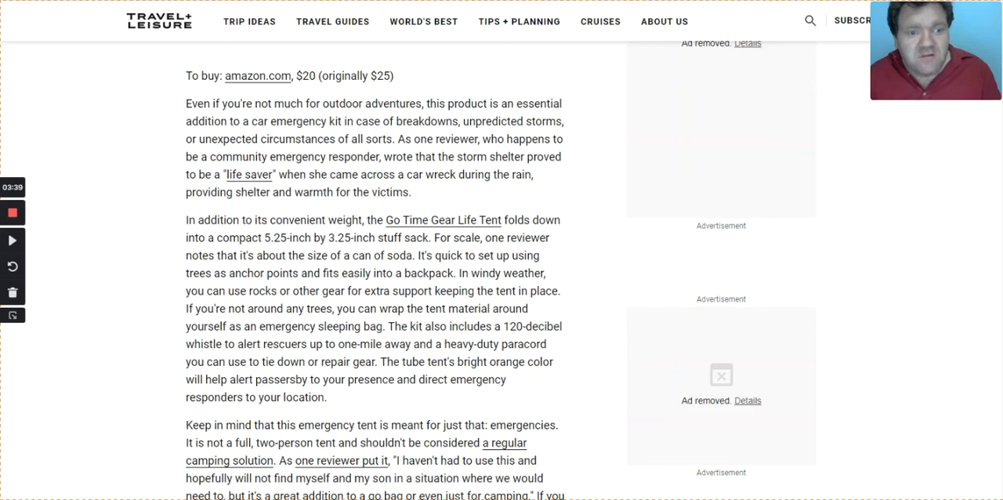
scroll(down, 3)
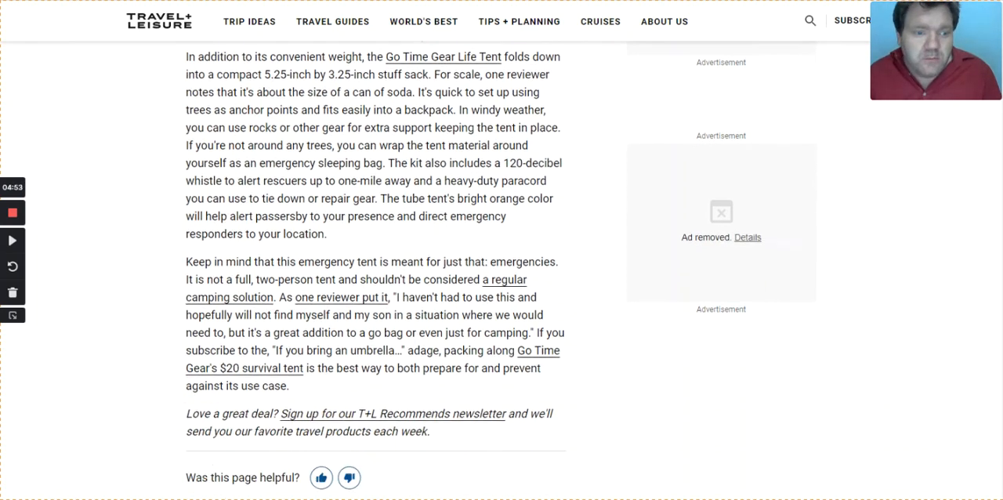
scroll(down, 3)
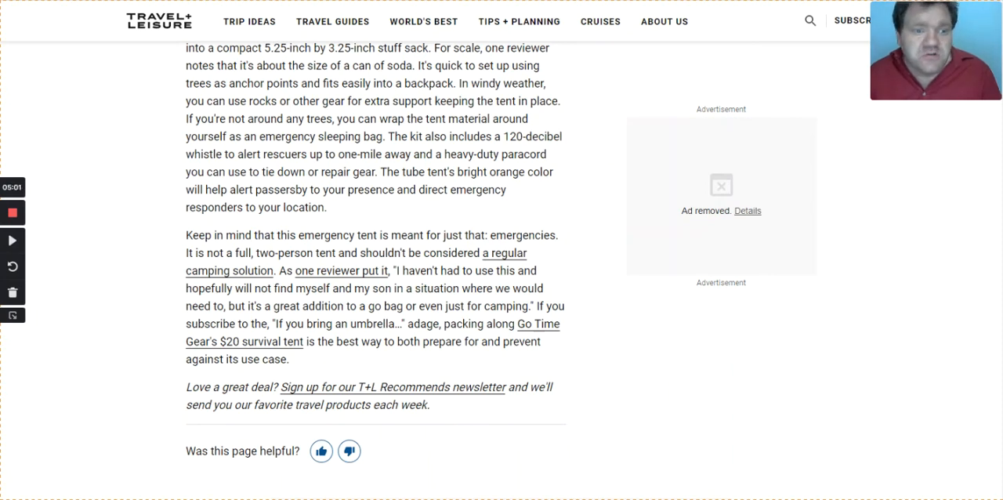
scroll(down, 3)
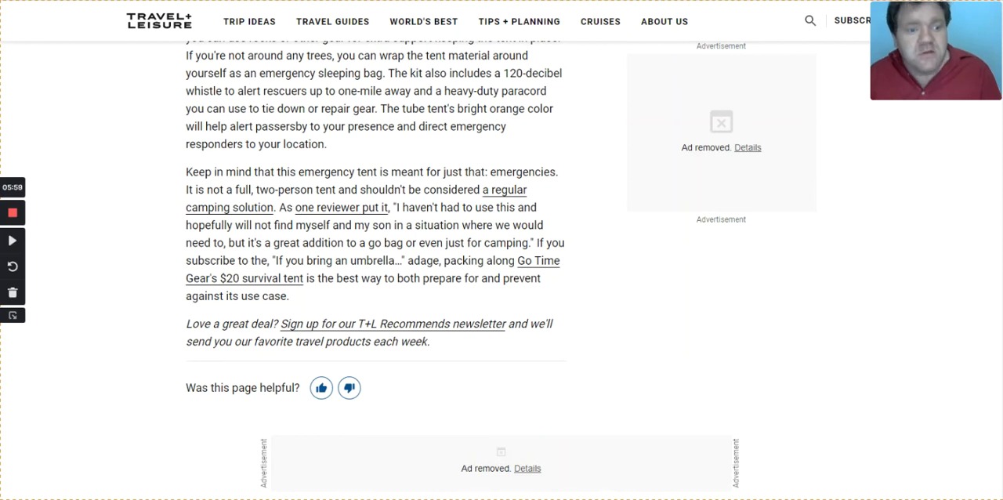
scroll(down, 3)
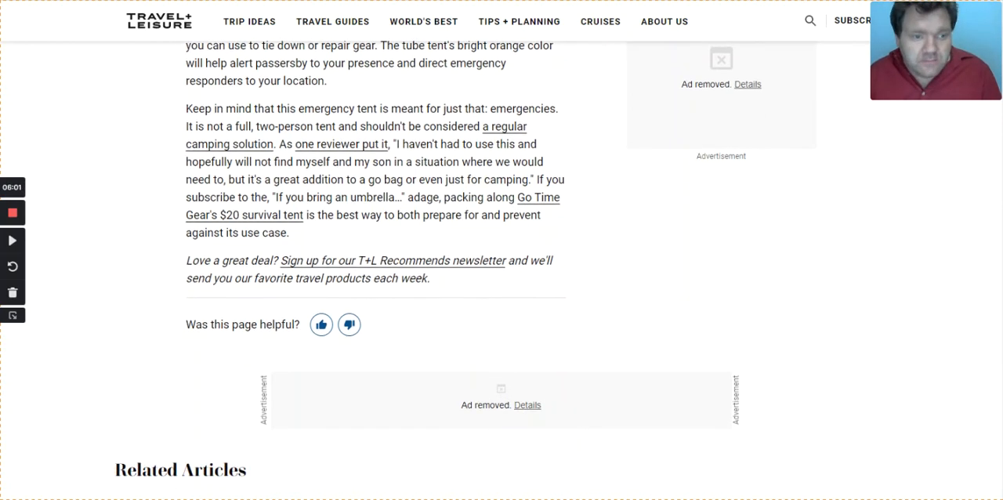
scroll(up, 3)
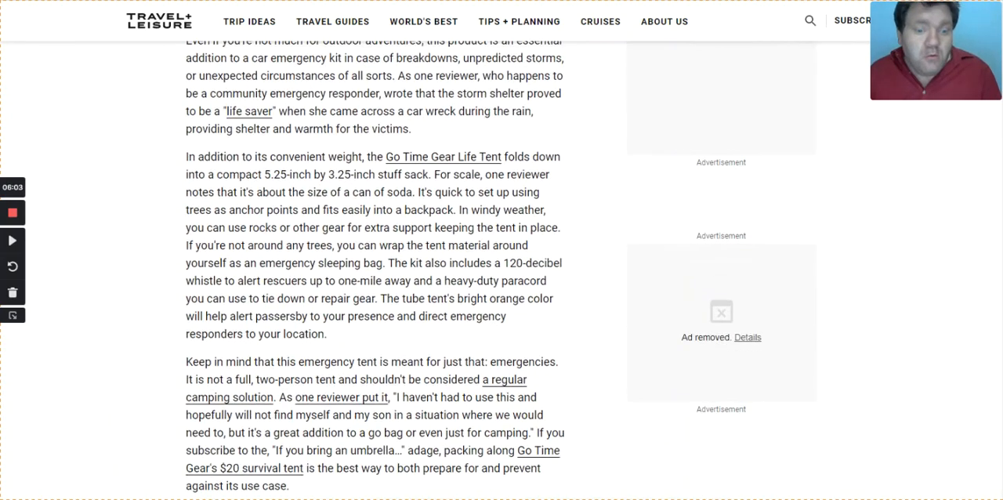
scroll(up, 3)
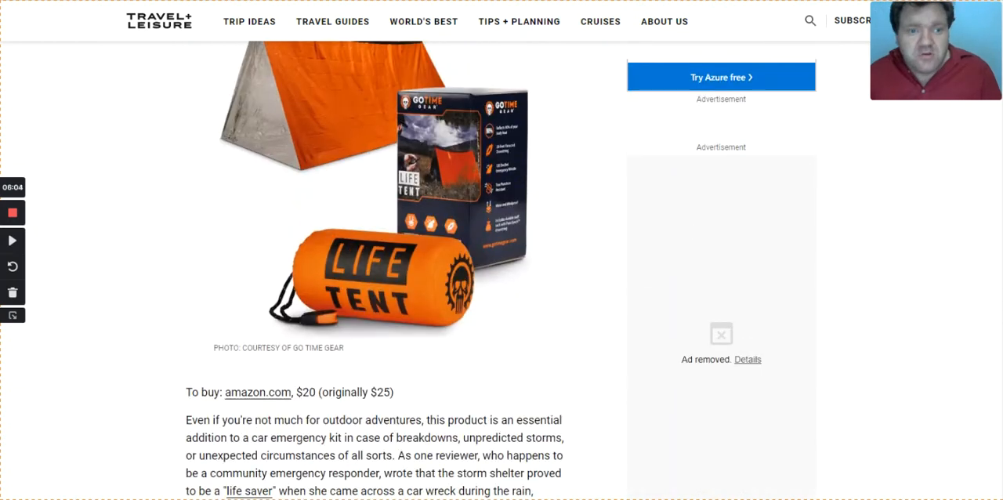